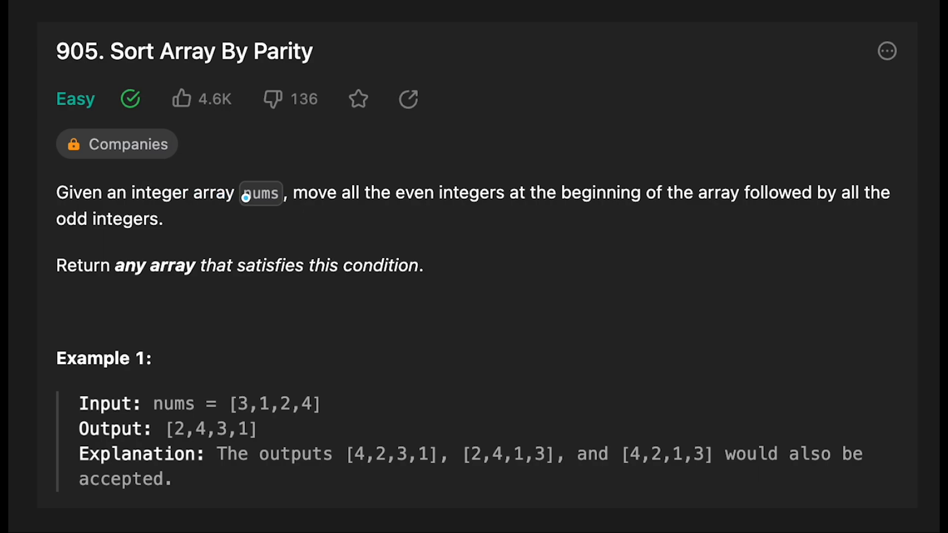
mouse_move(583, 226)
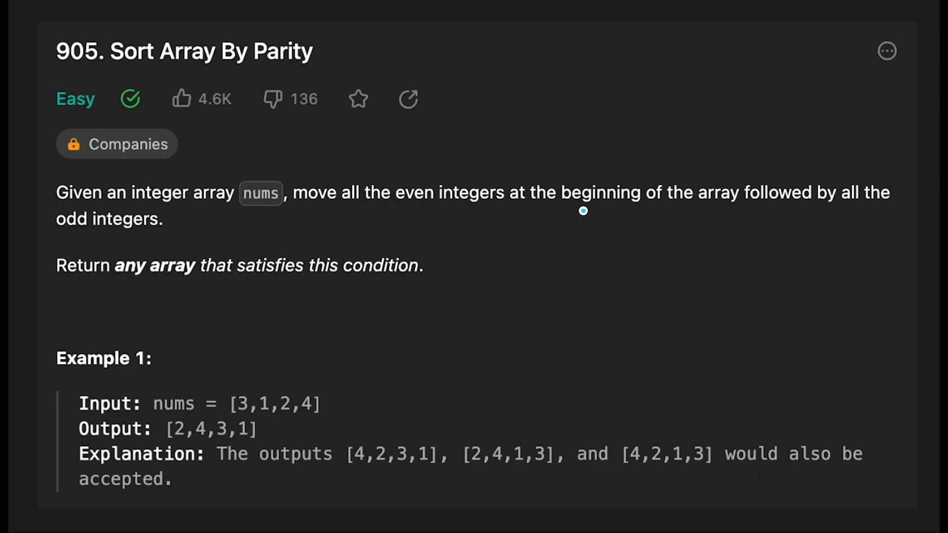
mouse_move(67, 236)
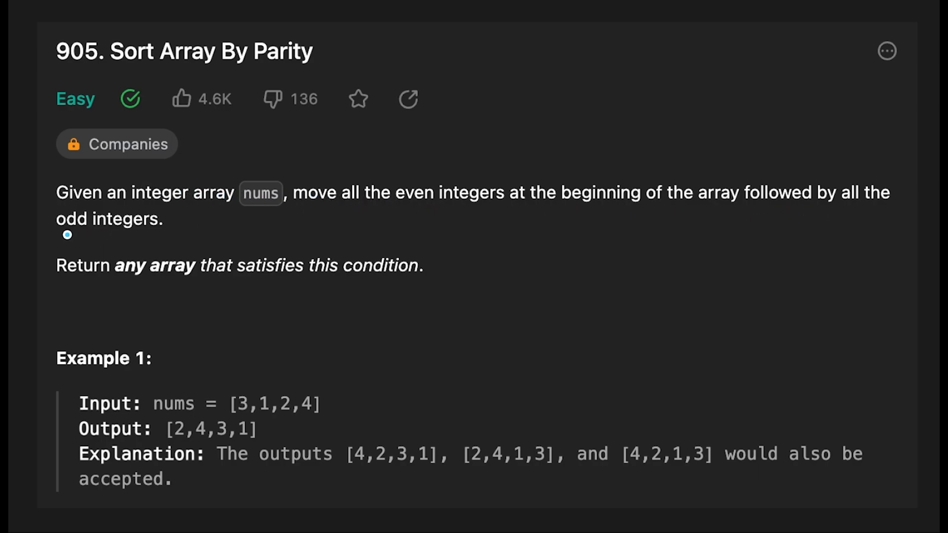
mouse_move(170, 288)
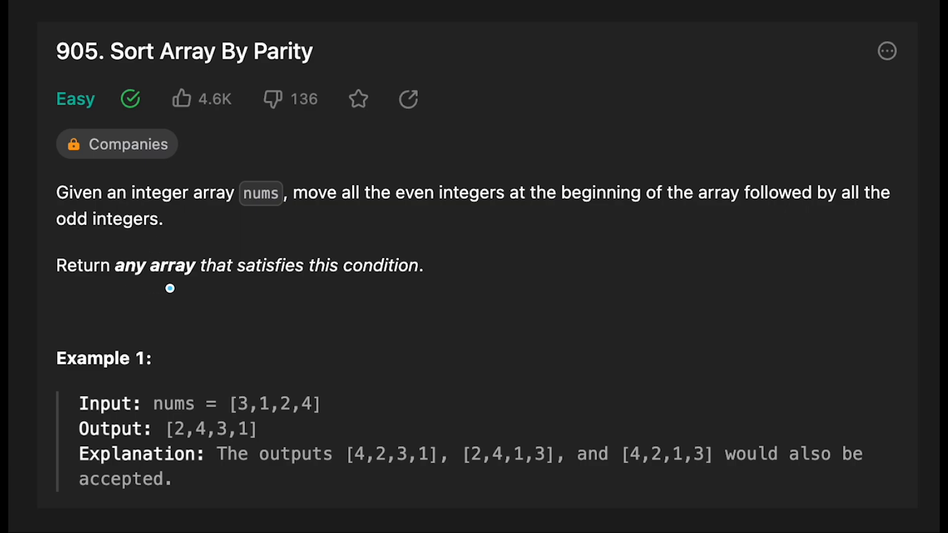
mouse_move(406, 274)
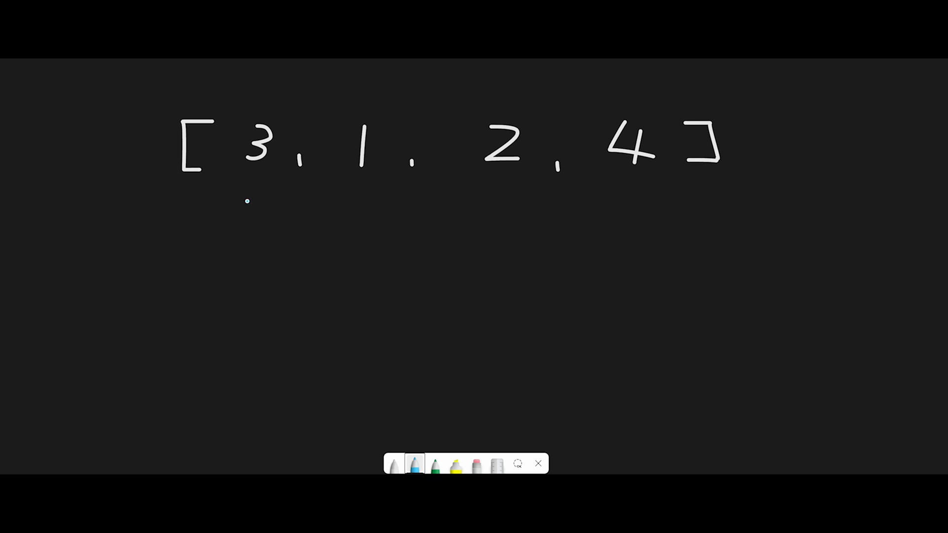
Step: Write an L pointer under 3 and swap 3 with 2 to give [2, 1, 3, 4]
drag(239, 185, 257, 224)
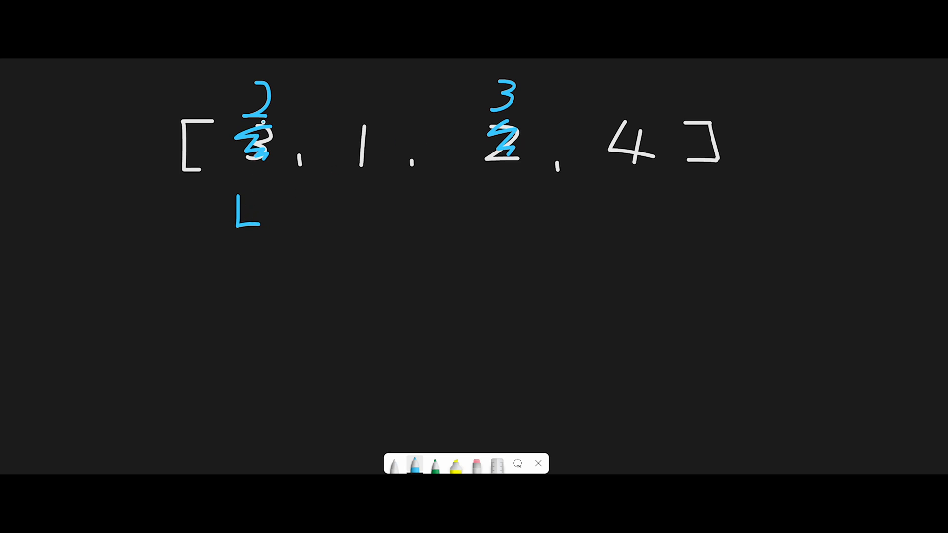
Step: Scribble over the L marker beneath the first element and the mark near the third
drag(239, 194, 260, 220)
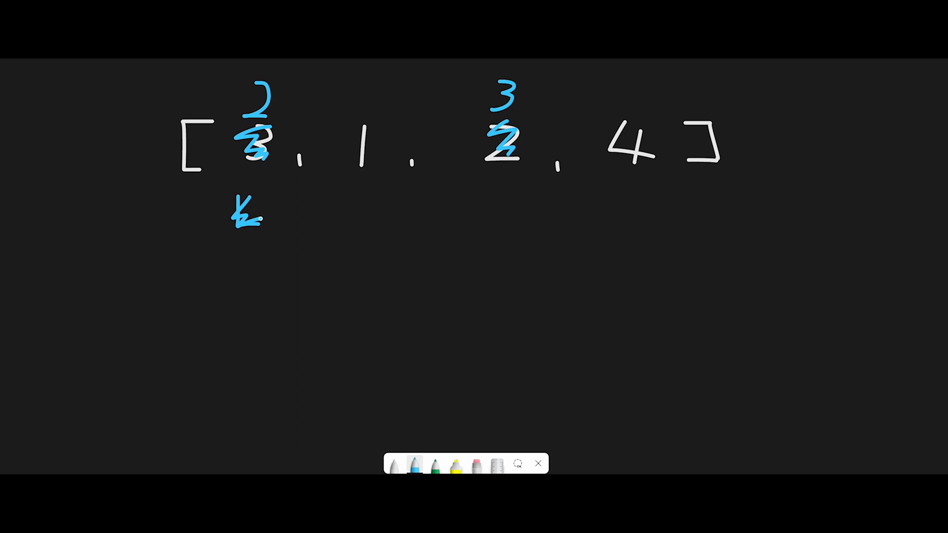
drag(347, 194, 365, 217)
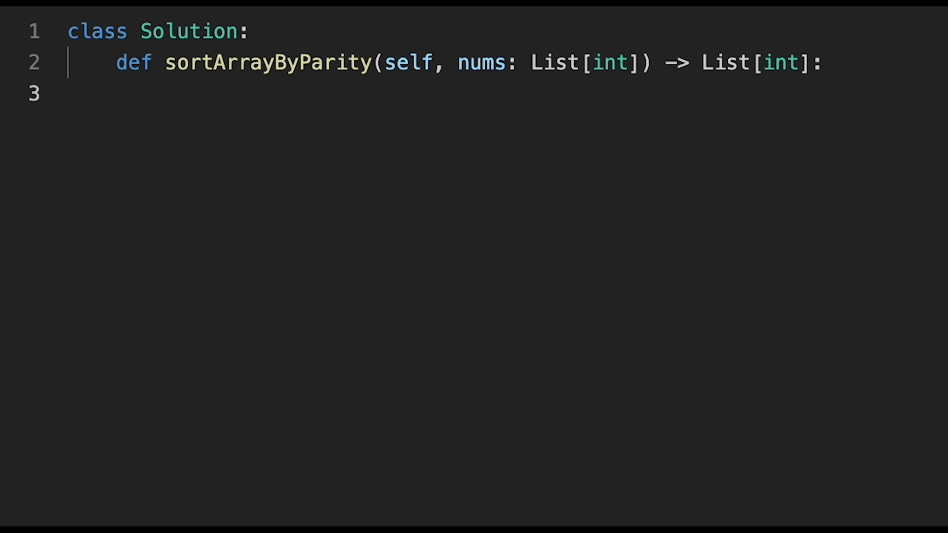
Step: Write left = 0 followed by a for loop over range(len(nums))
text(left = 0)
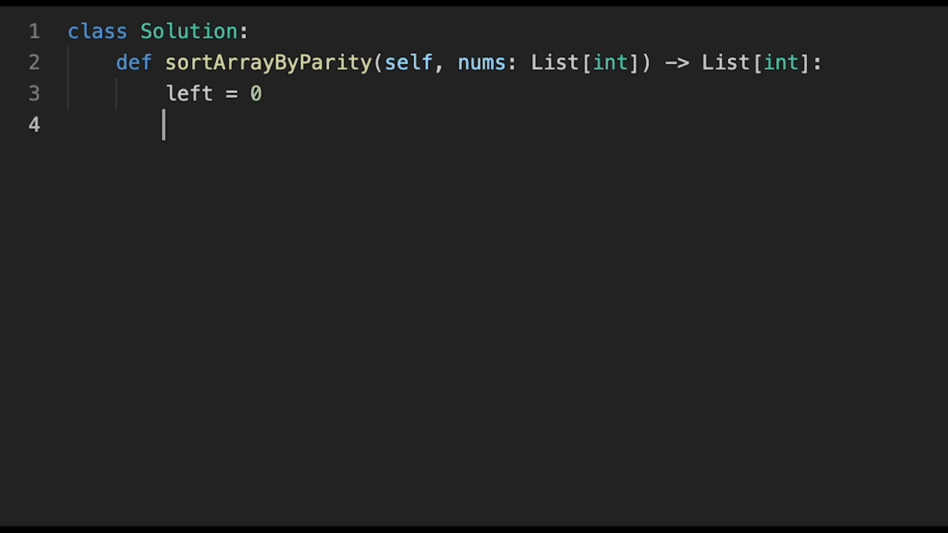
key(Enter)
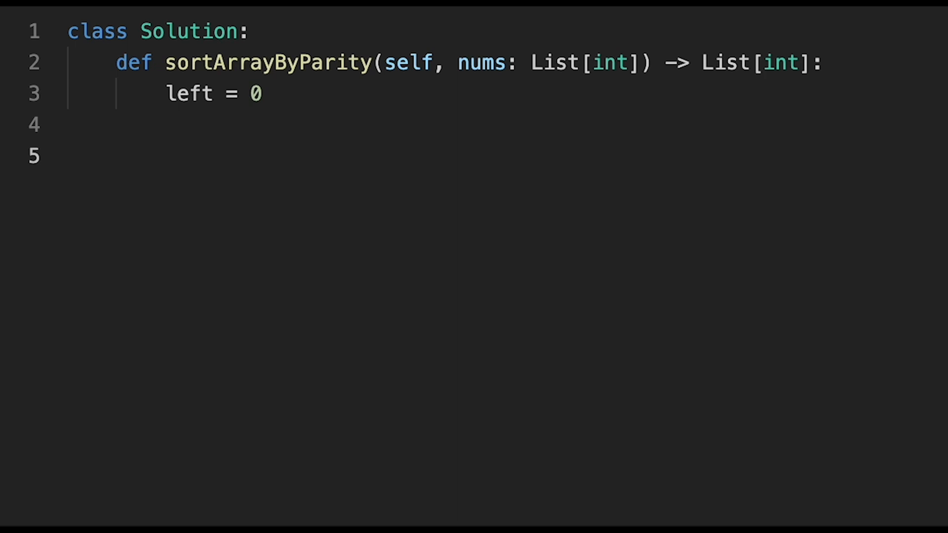
text(f)
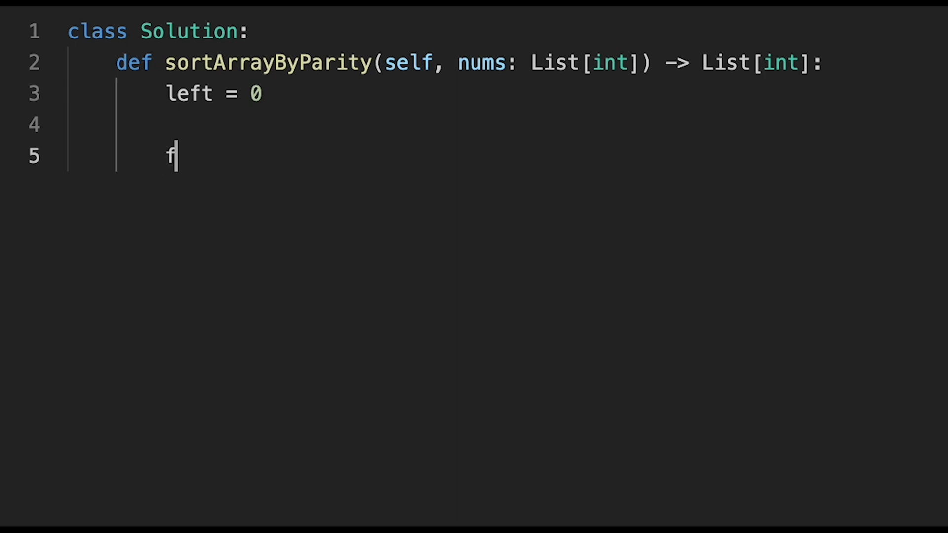
text(or i in range)
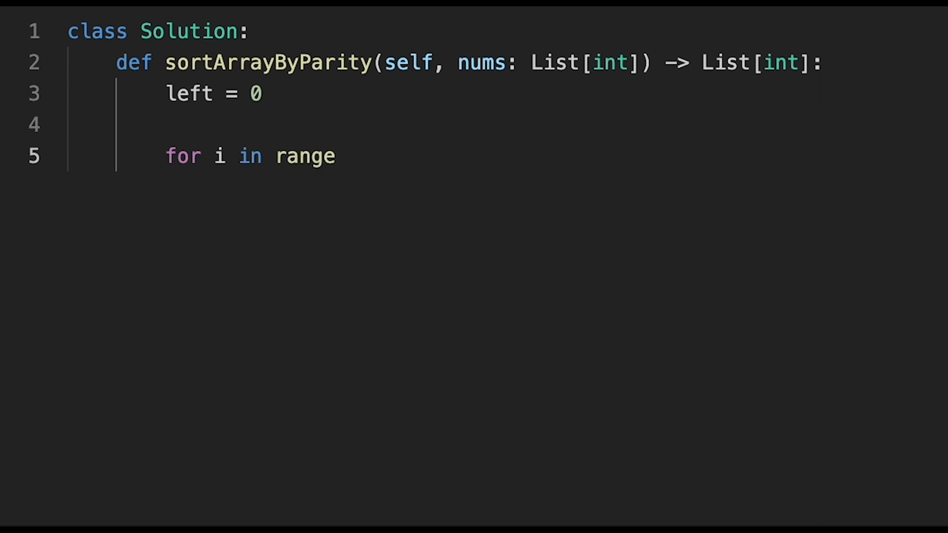
text((len())
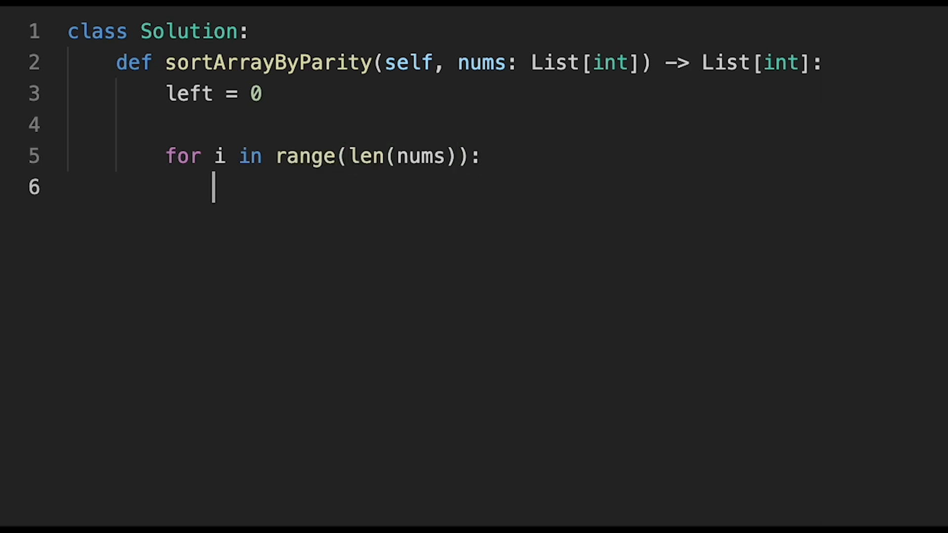
Step: Add the even check if nums[i] % 2 == 0: and begin the swap line with nums
text(if nums[)
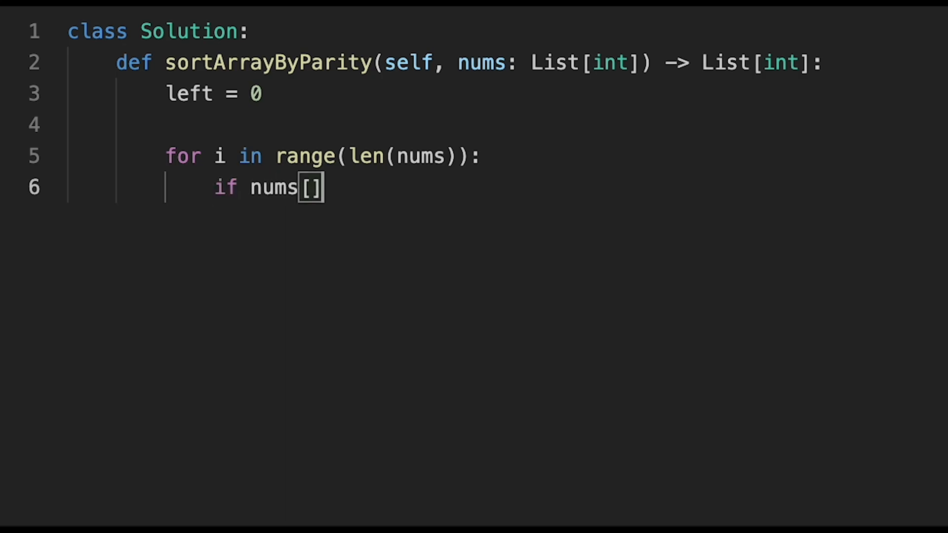
text(i] %)
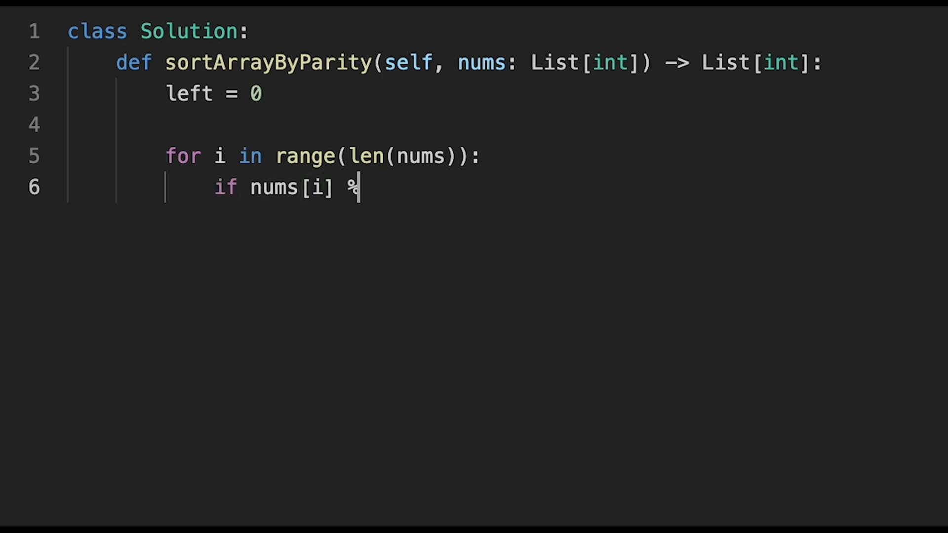
text(2)
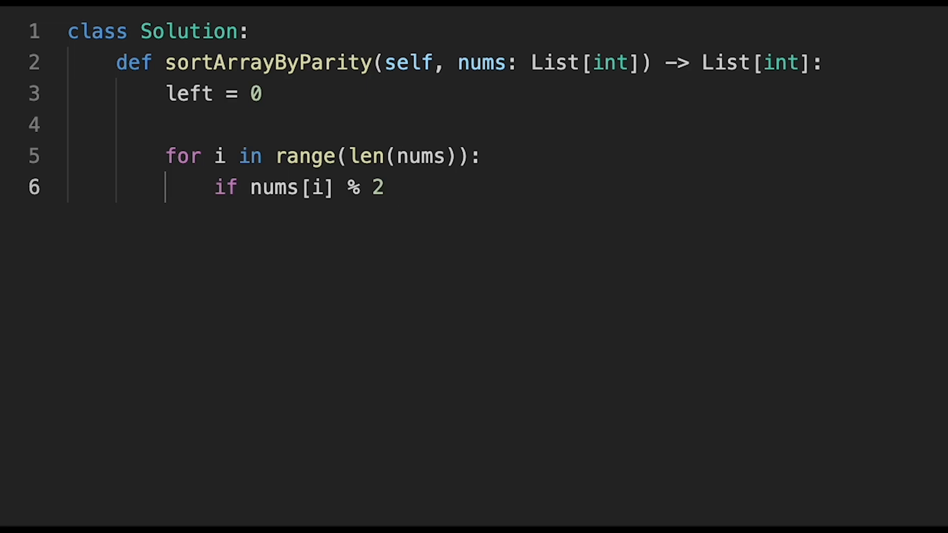
text(==)
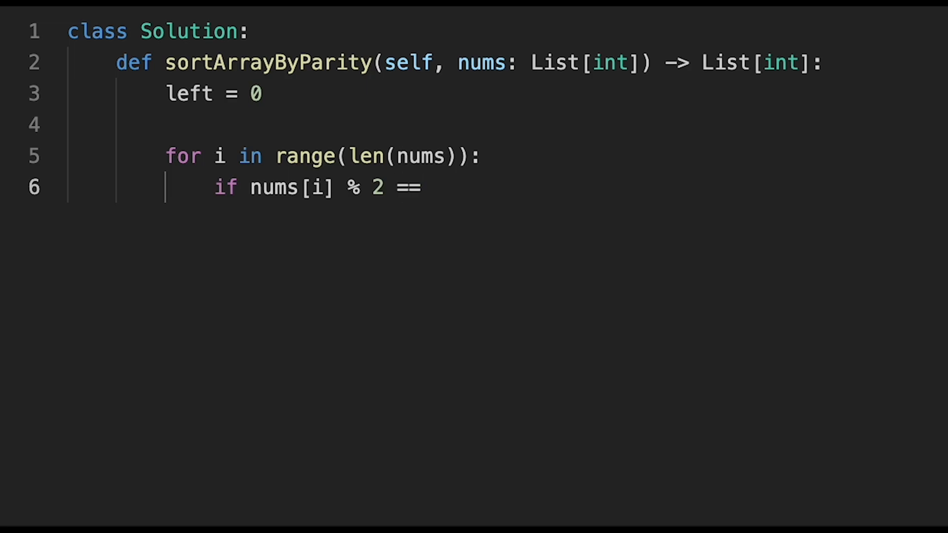
text(0:)
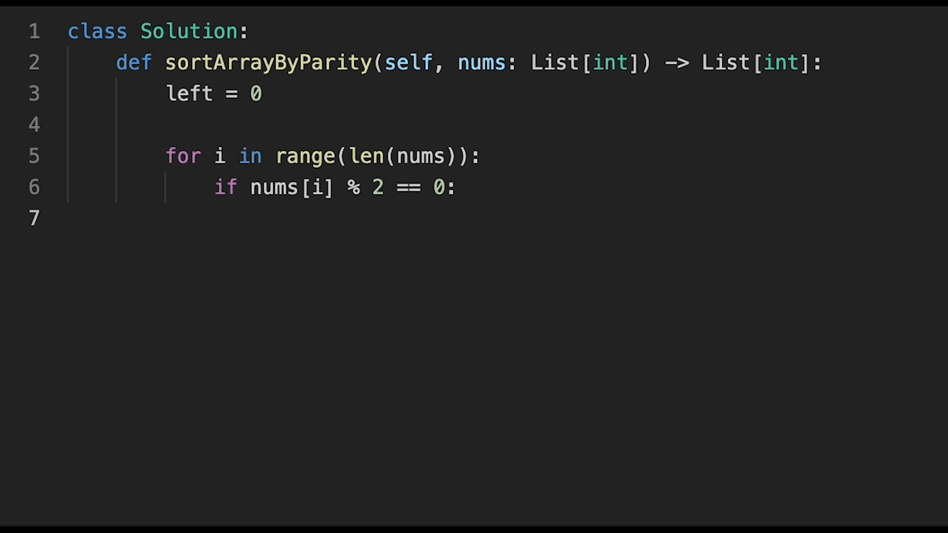
text(nums)
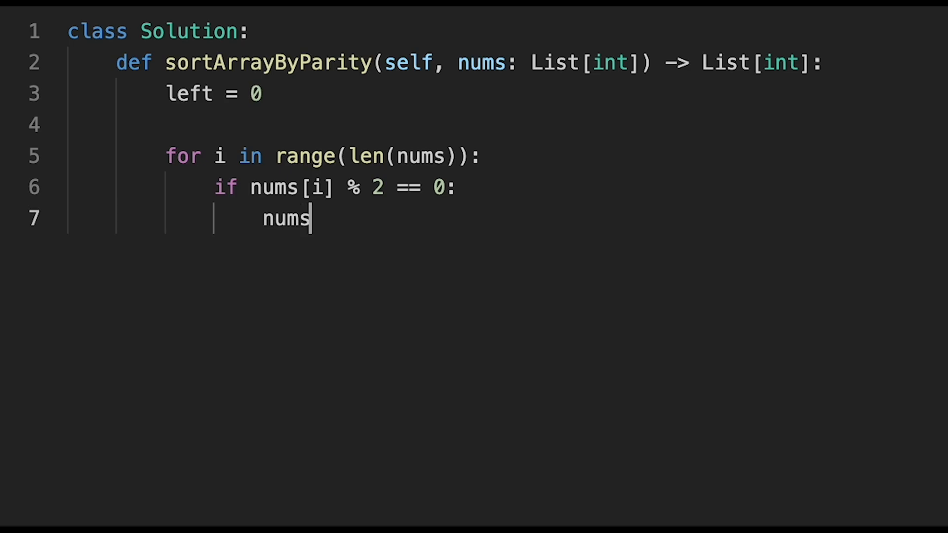
Step: Write the tuple swap nums[left], nums[i] = nums[i], nums[left]
text([])
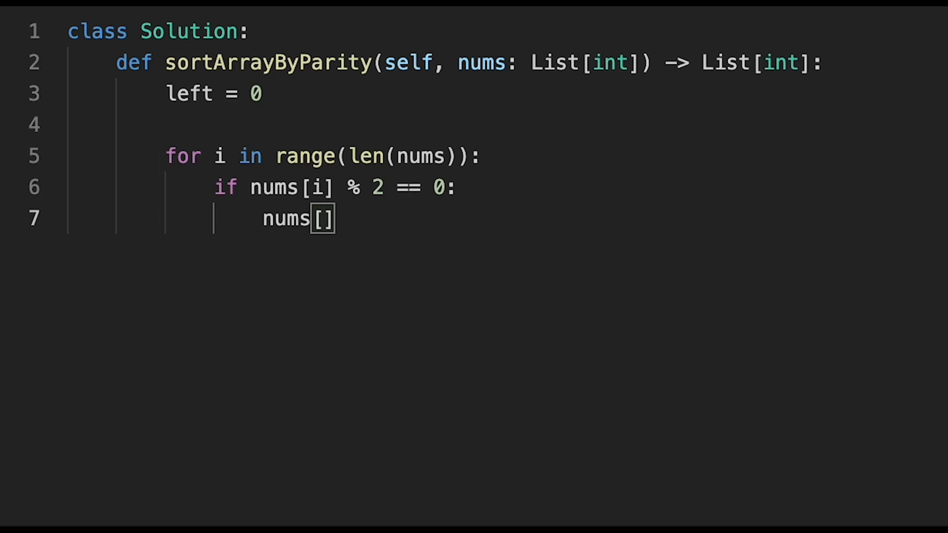
text(left)
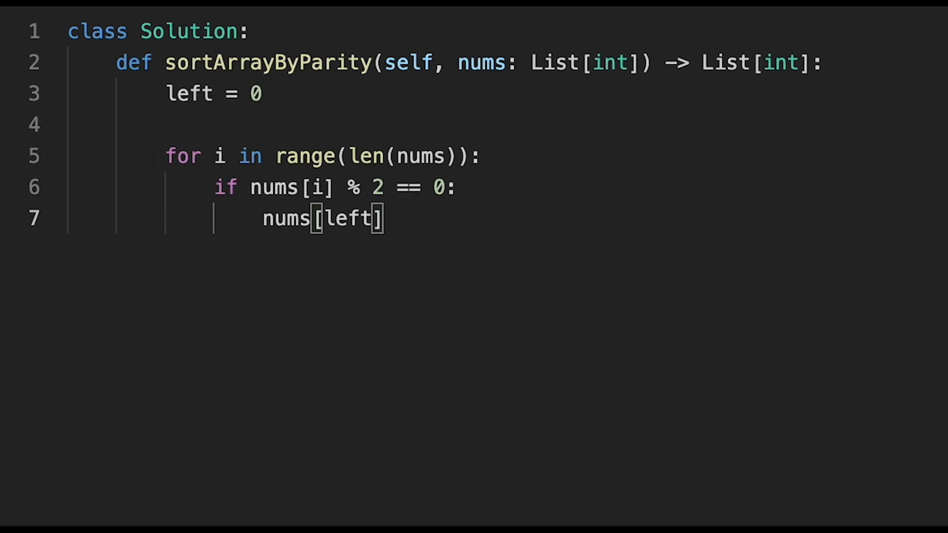
text(, nums[])
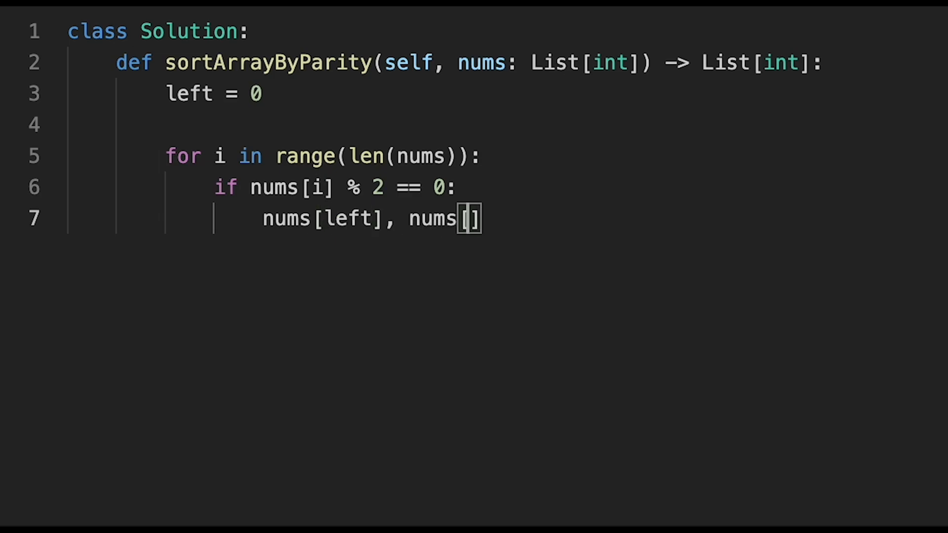
text(i] = nums[i], nums[i])
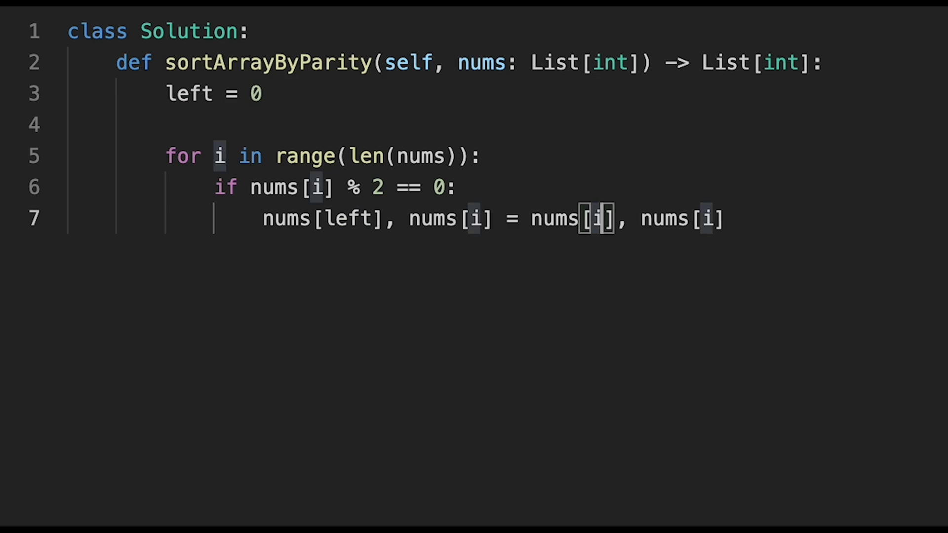
text(lef)
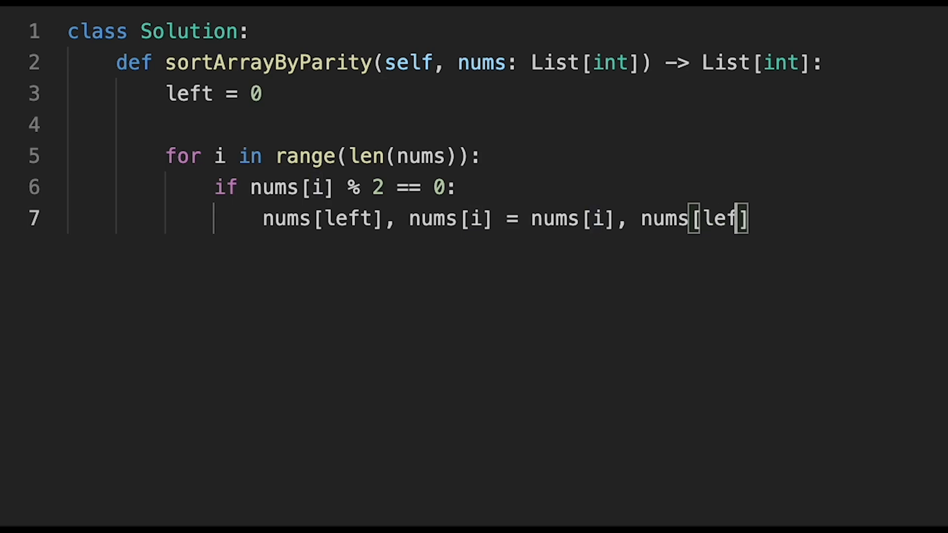
text(t)
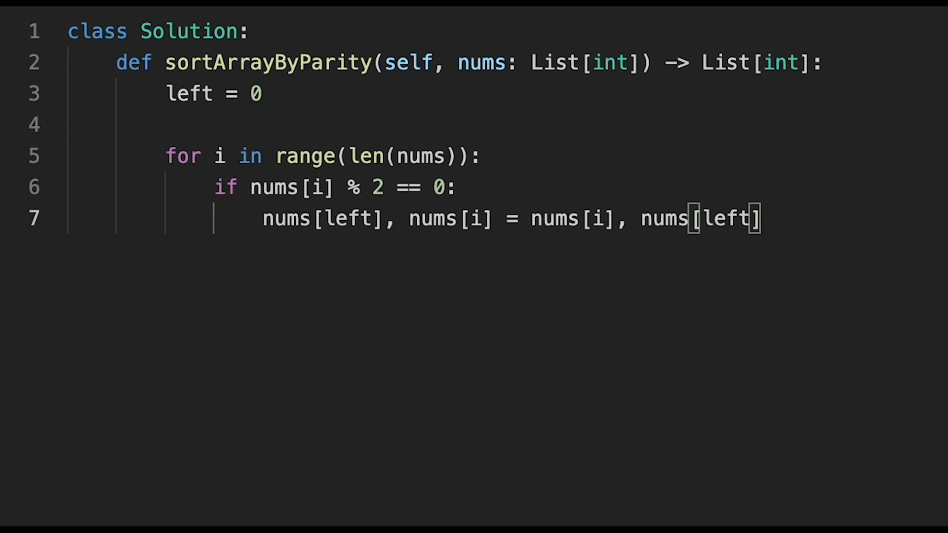
Step: Advance left with left += 1 and return nums to finish the solution
key(enter)
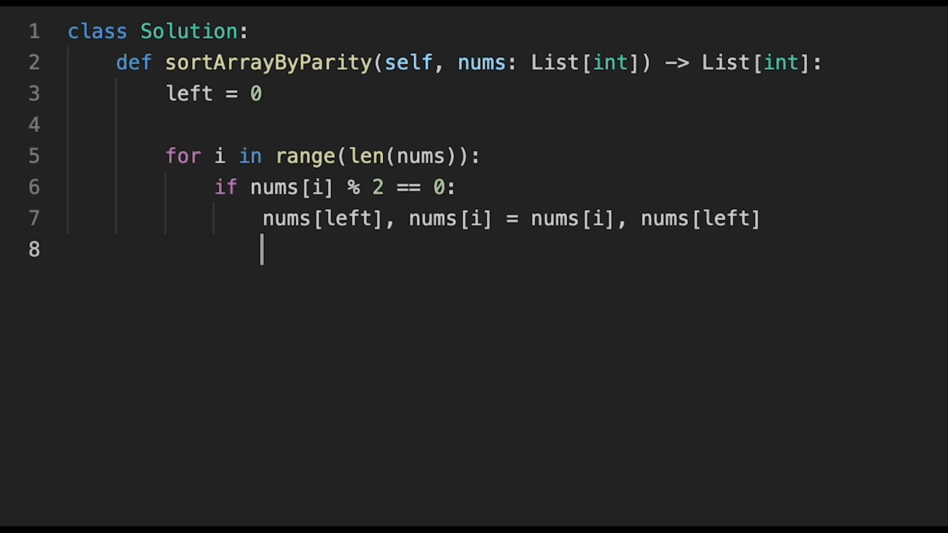
text(left += 1)
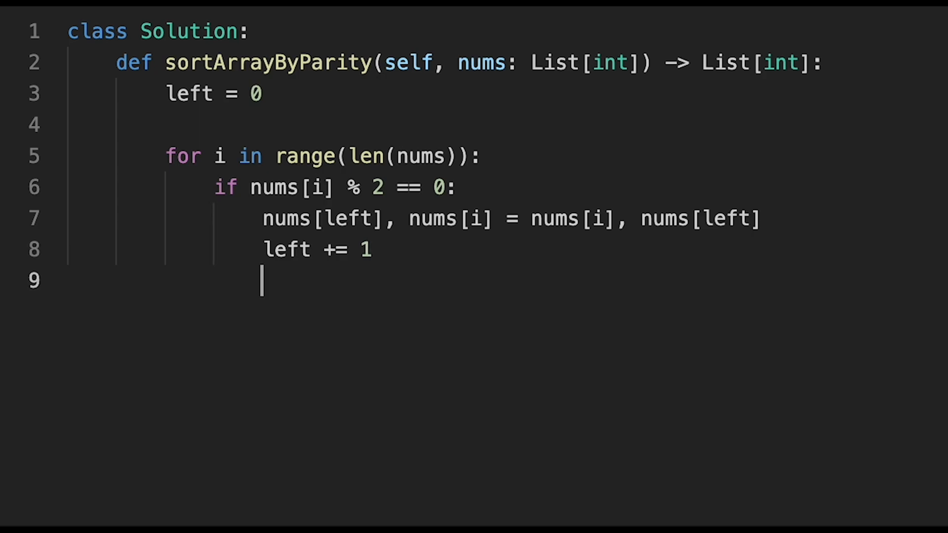
text(return)
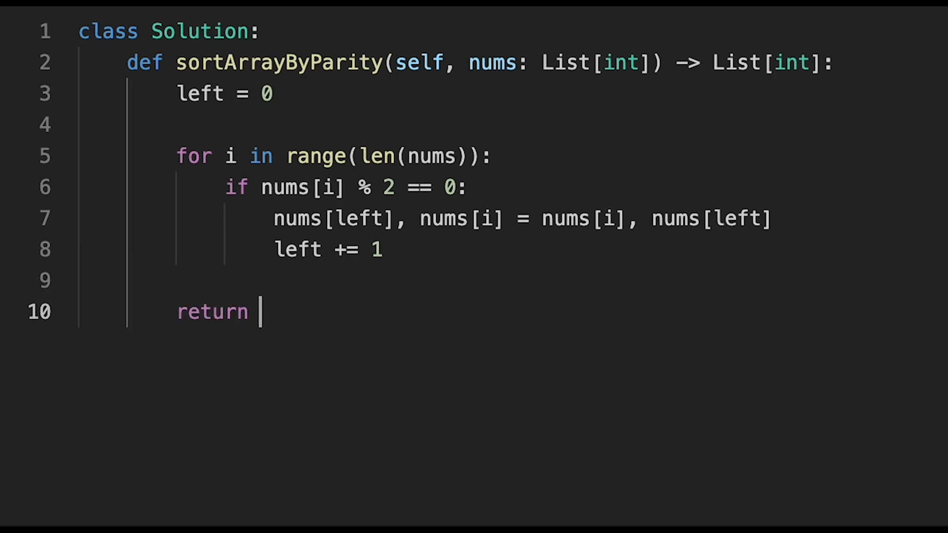
text(nums)
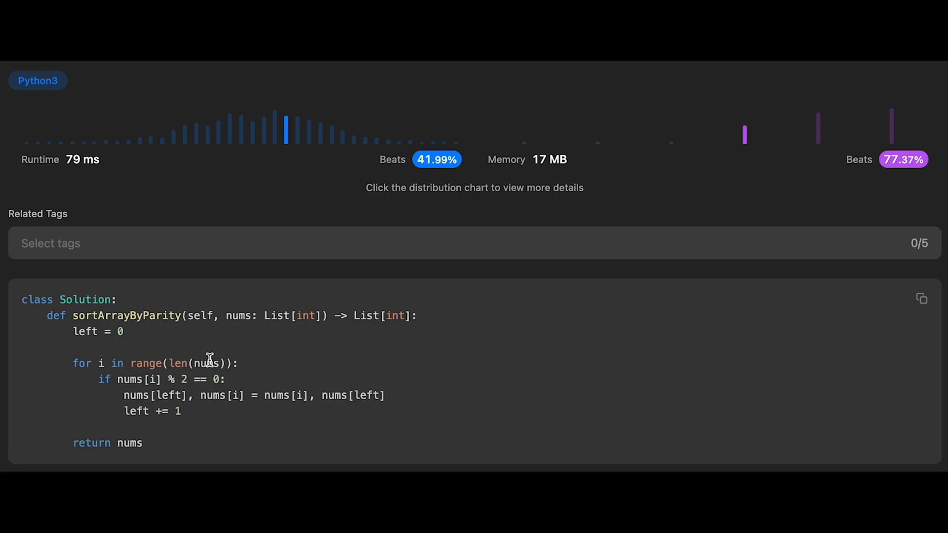
mouse_move(241, 340)
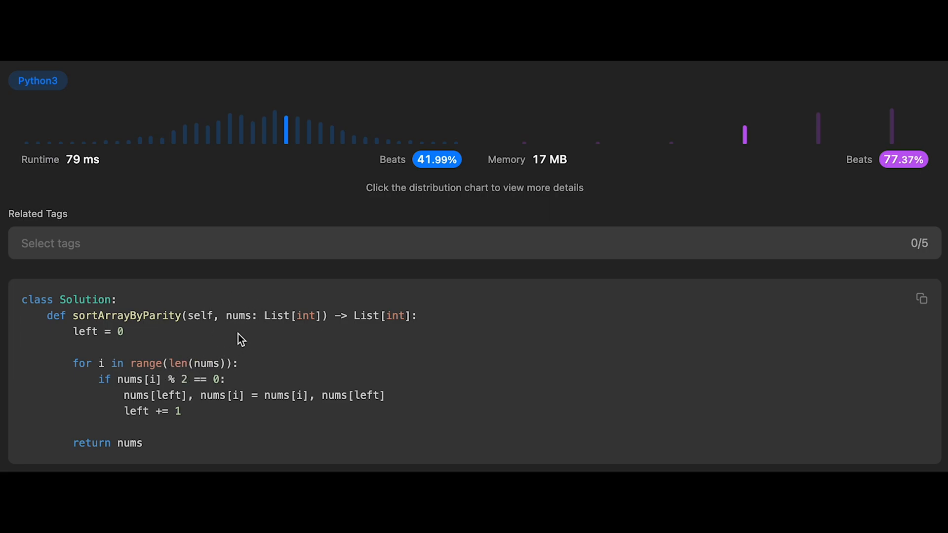
mouse_move(167, 369)
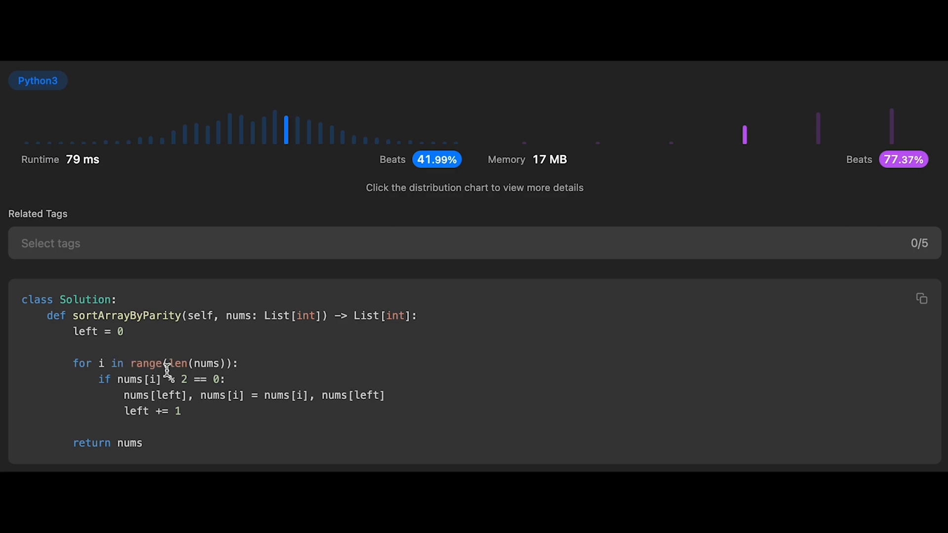
mouse_move(149, 400)
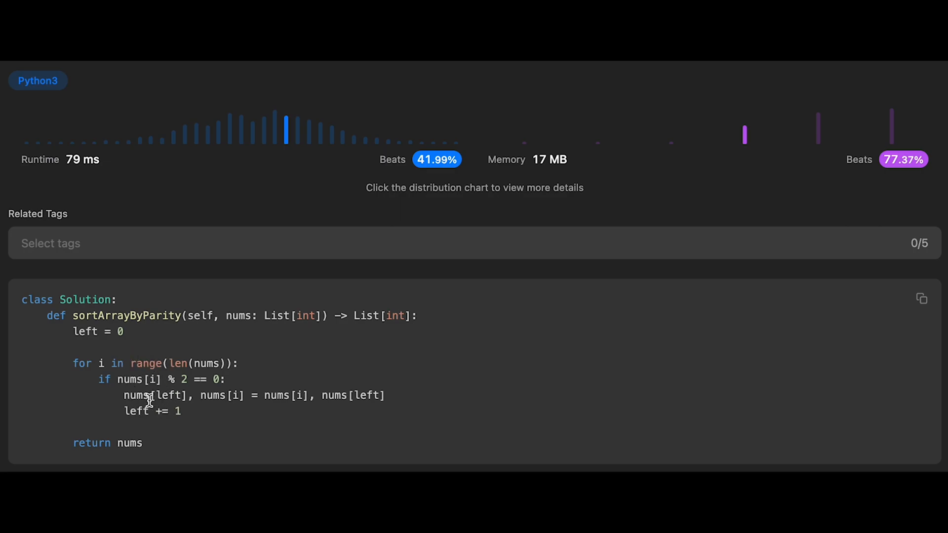
mouse_move(191, 380)
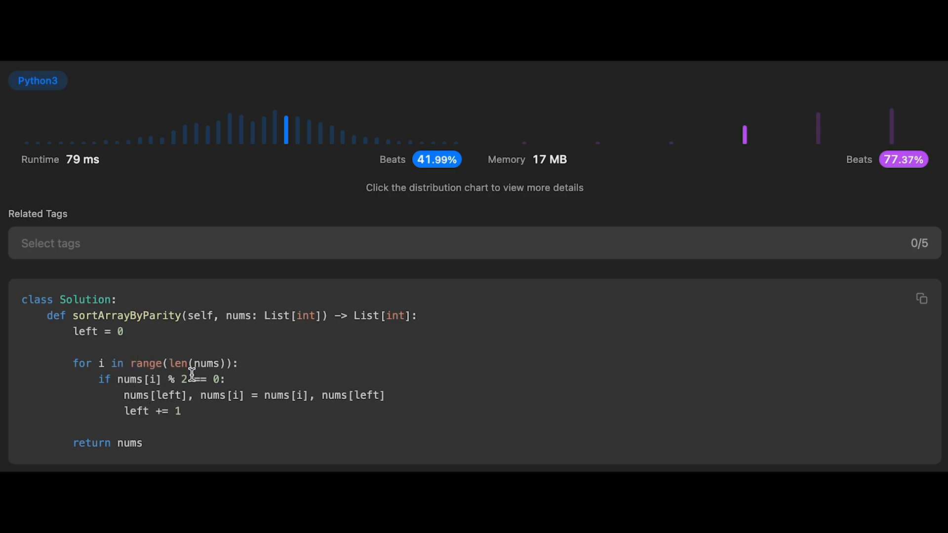
mouse_move(260, 390)
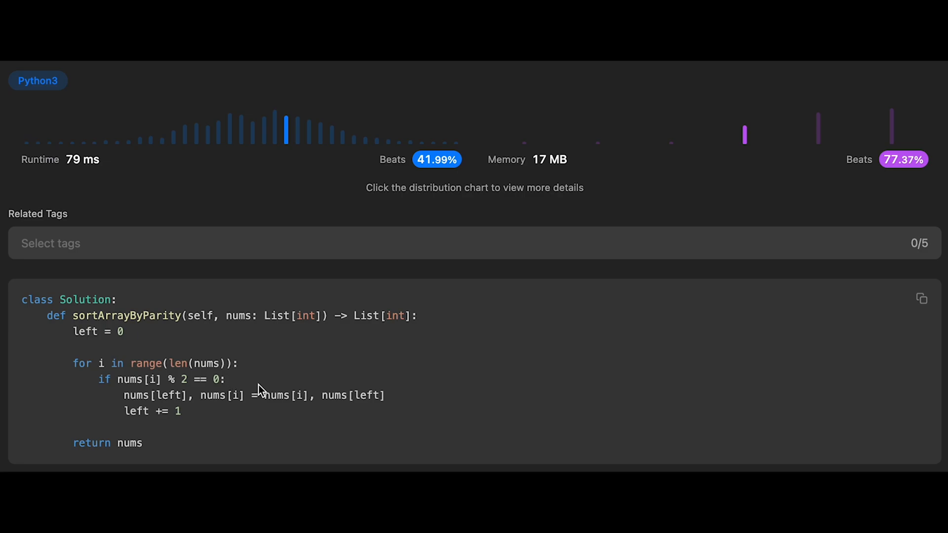
mouse_move(129, 348)
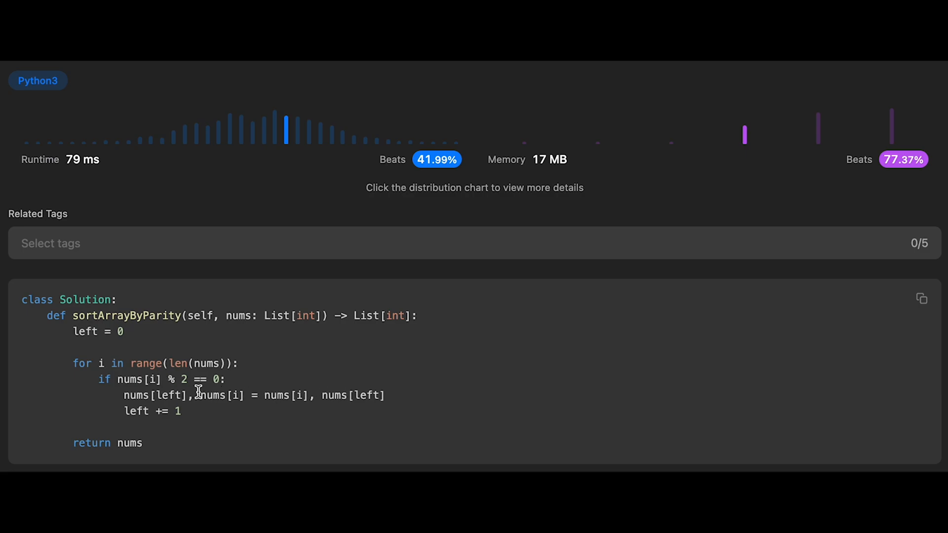
mouse_move(232, 343)
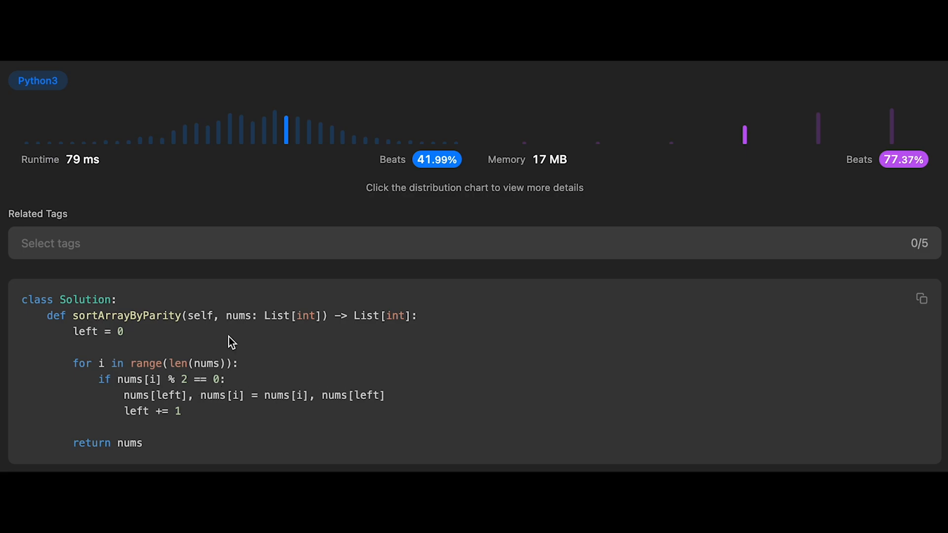